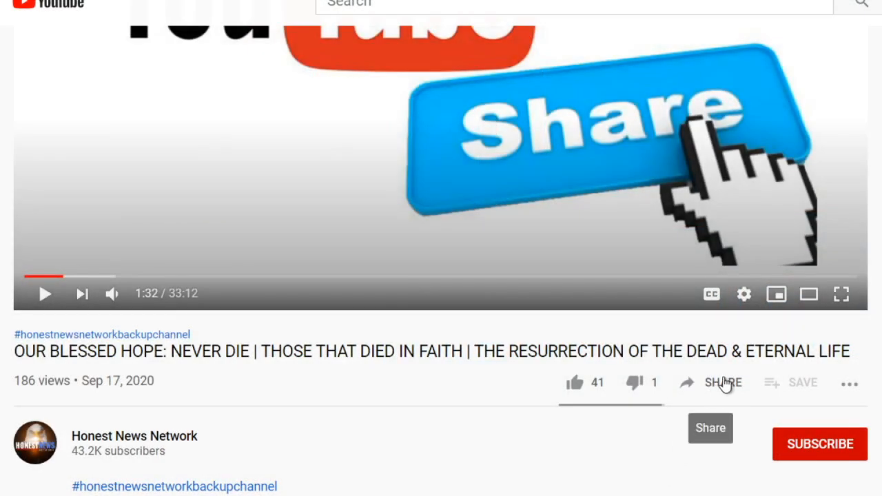
# Step: Bring up the Share dialog for the Honest News Network video with its short link
pyautogui.click(722, 383)
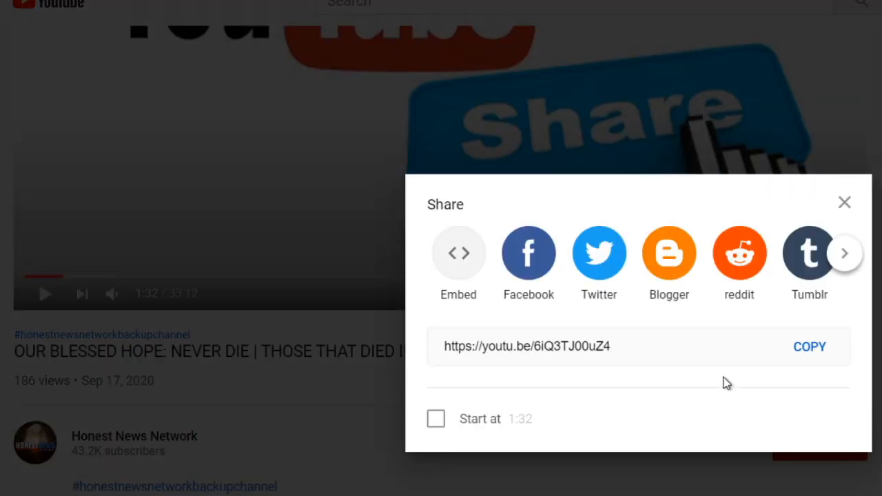
pyautogui.moveTo(565, 303)
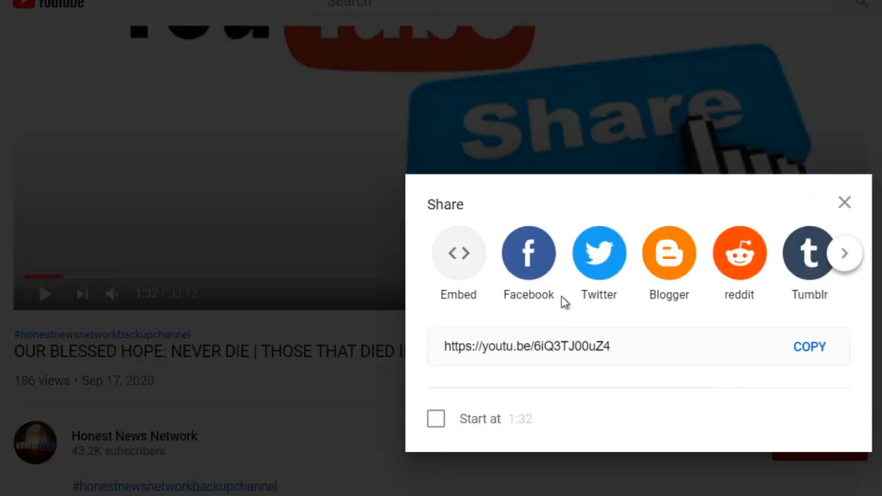